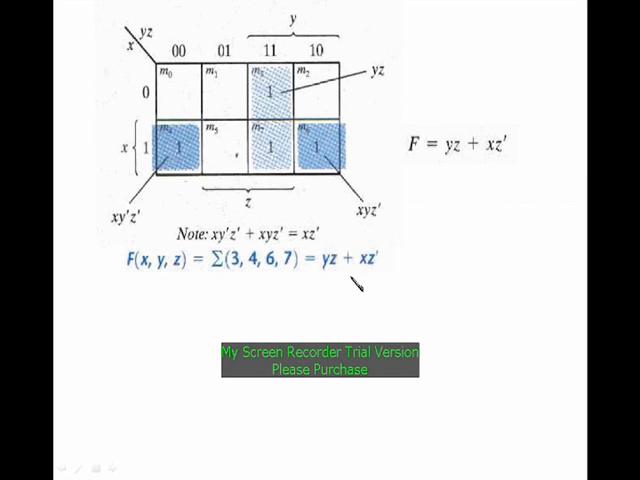
pyautogui.moveTo(428, 170)
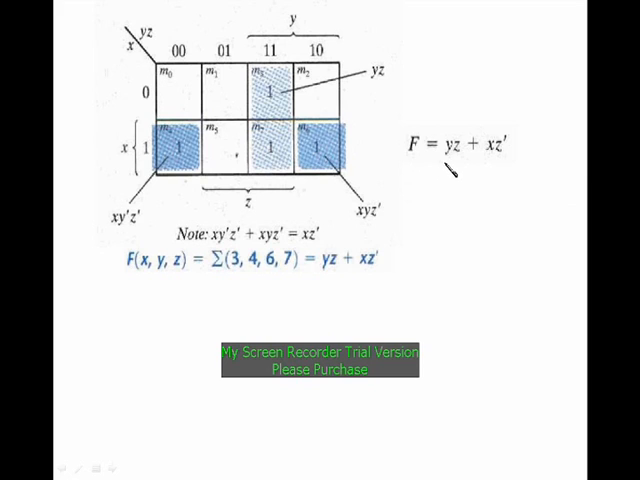
pyautogui.moveTo(496, 172)
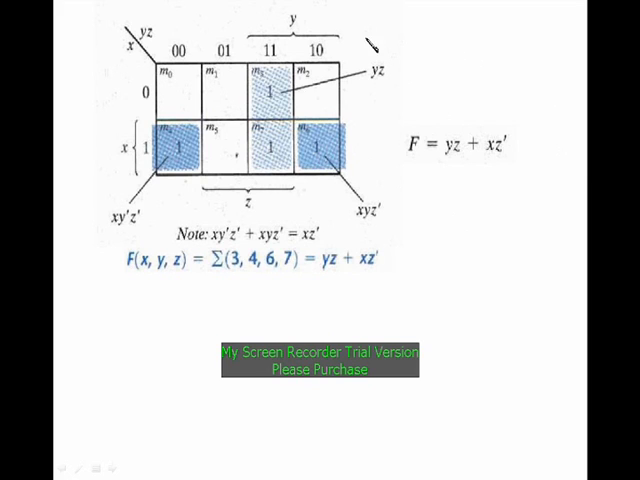
pyautogui.moveTo(464, 172)
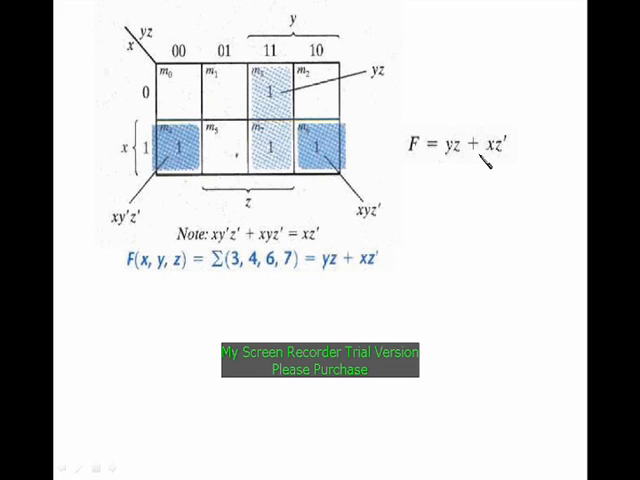
pyautogui.moveTo(510, 144)
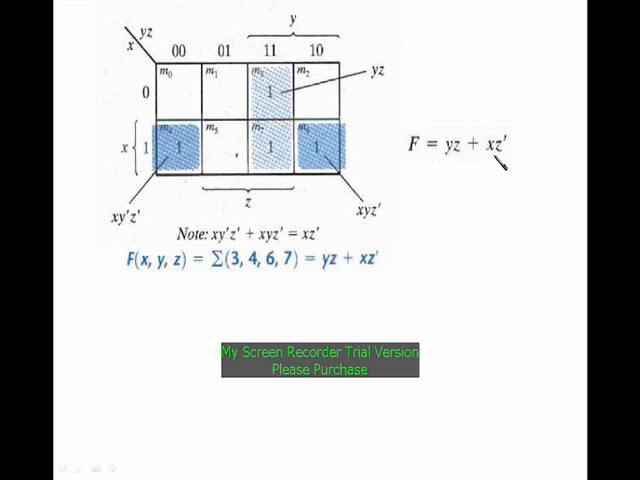
pyautogui.moveTo(430, 238)
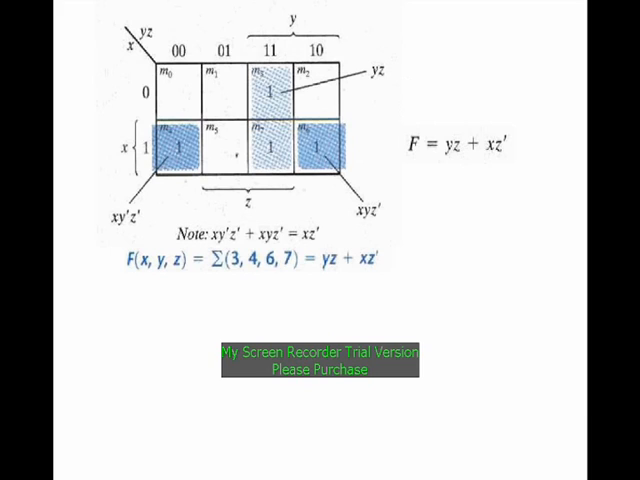
pyautogui.moveTo(496, 168)
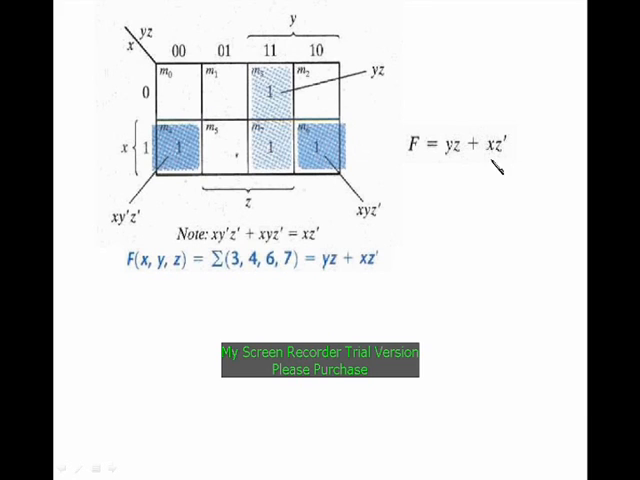